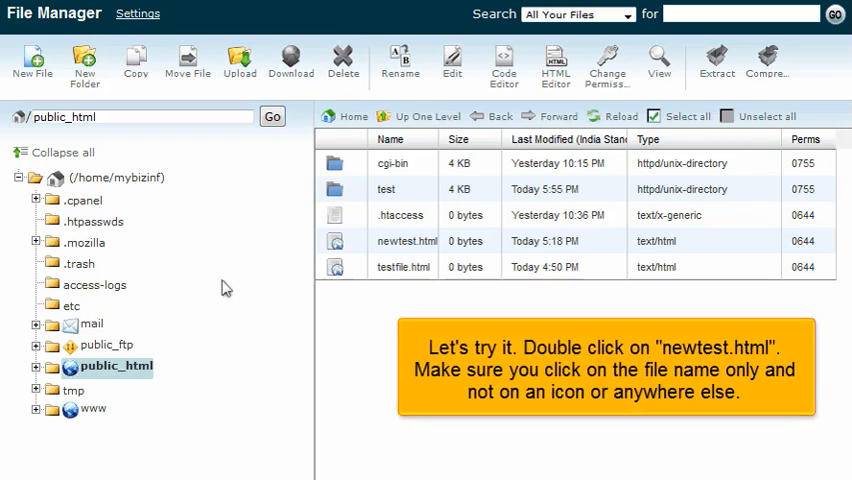
# - Open inline name editing on newtest.html, then select the renamed mynewtest.html row
pyautogui.doubleClick(406, 240)
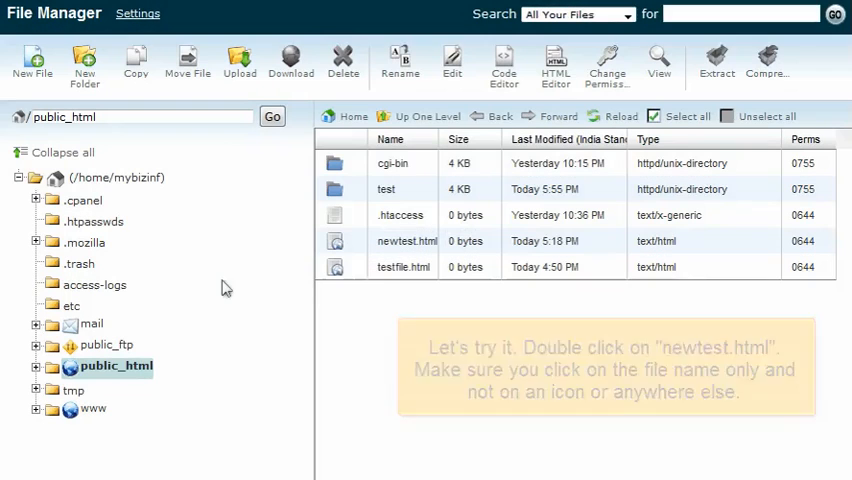
pyautogui.doubleClick(406, 241)
pyautogui.write('my')
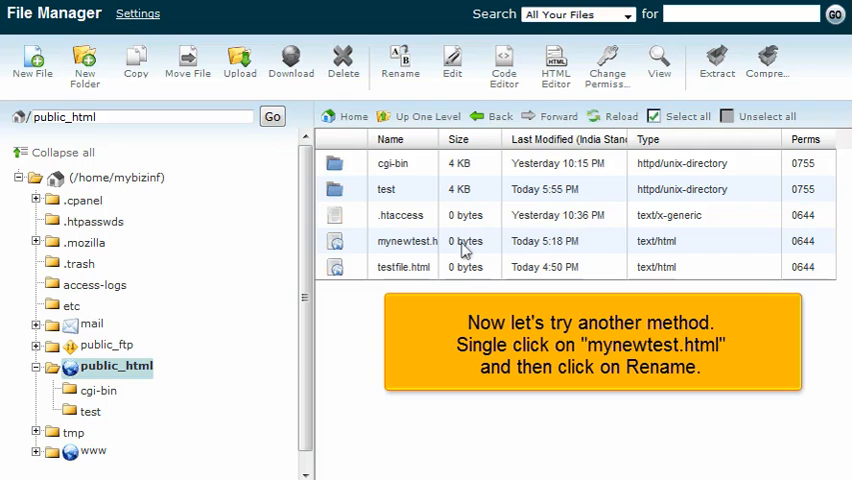
pyautogui.click(409, 241)
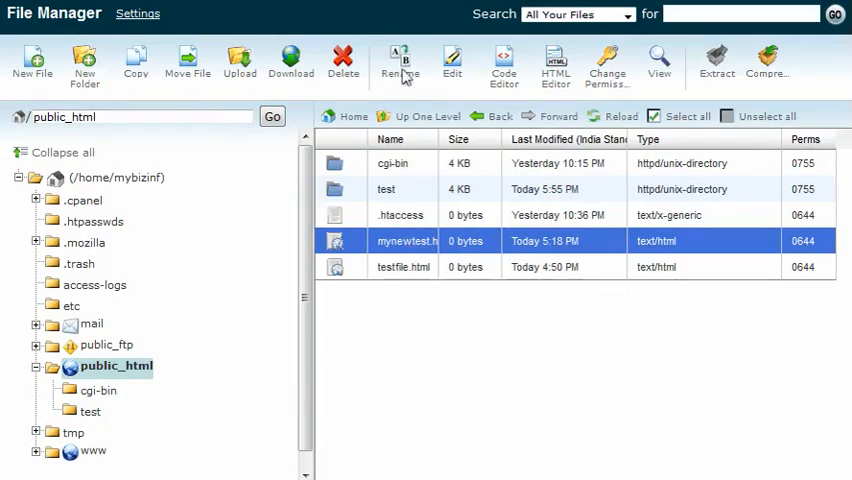
# - Rename mynewtest.html to newtest.html through the toolbar Rename dialog
pyautogui.click(395, 61)
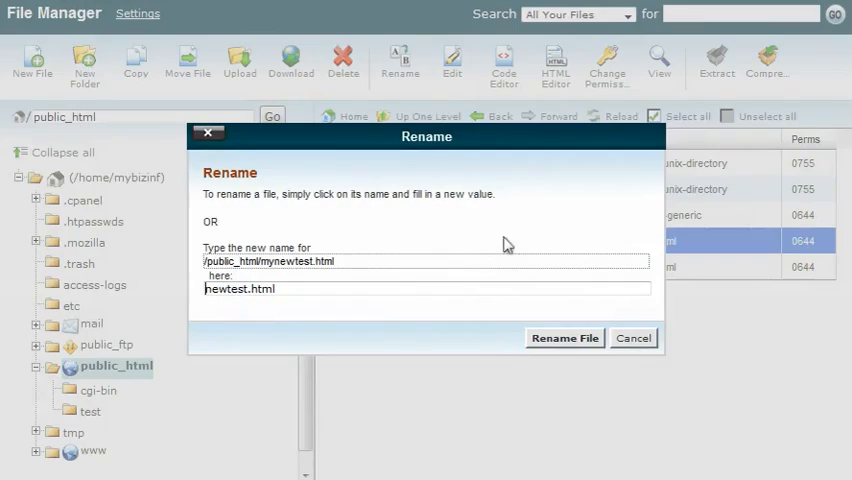
pyautogui.click(564, 337)
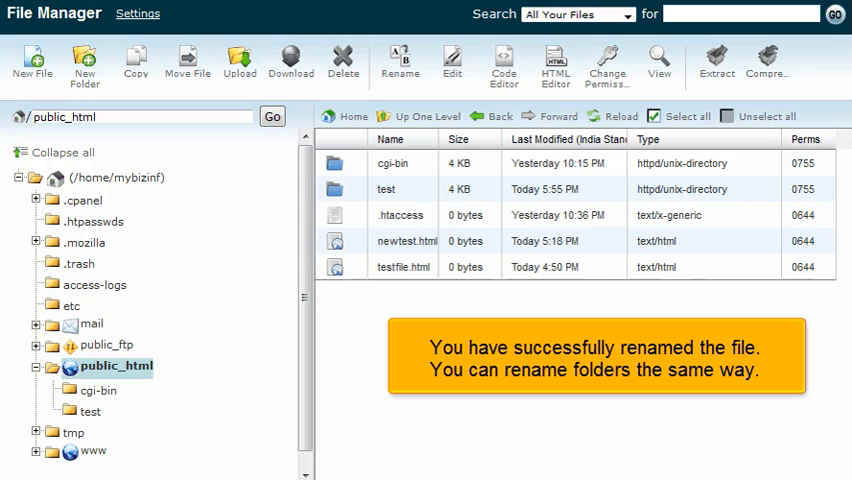